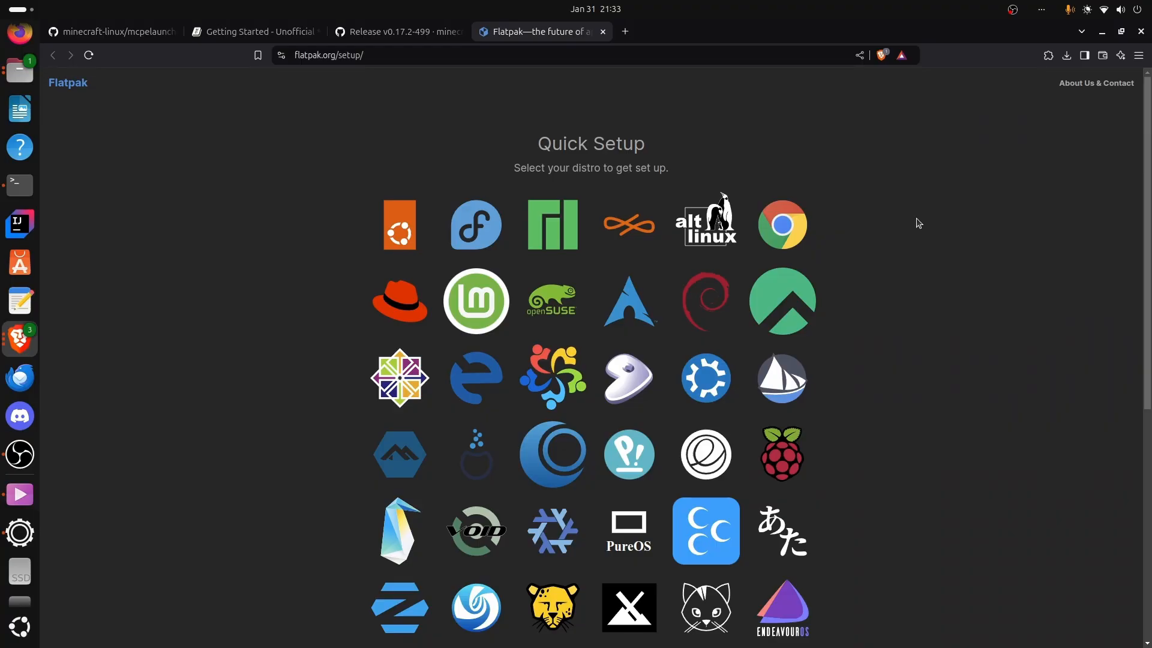
pyautogui.moveTo(1033, 243)
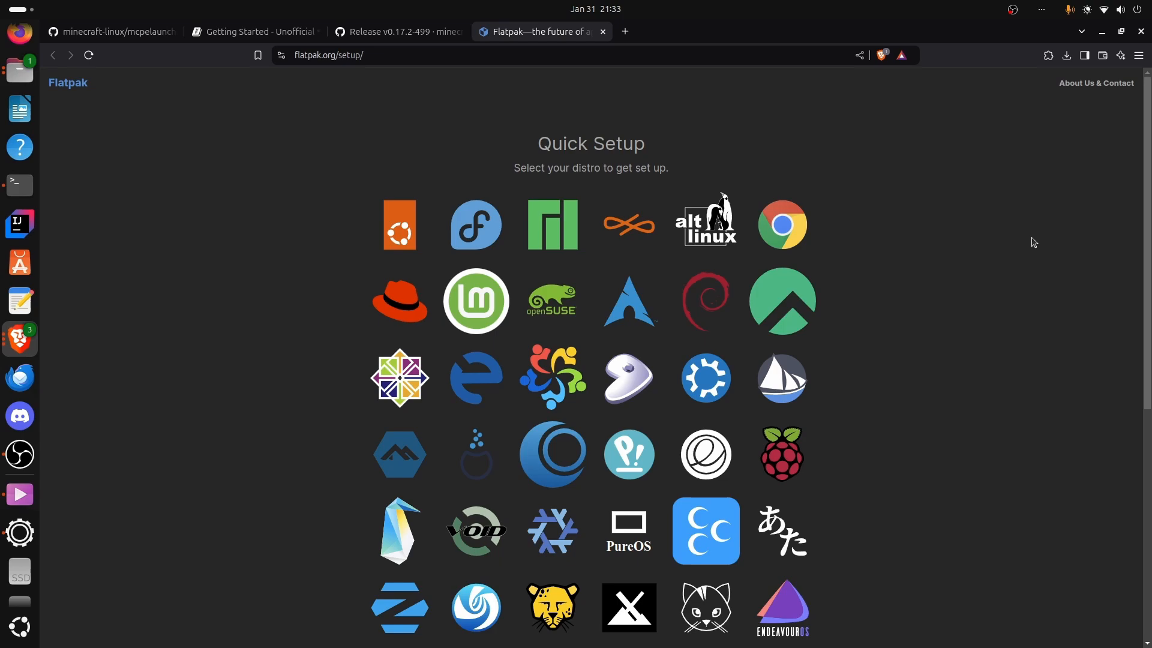
pyautogui.moveTo(957, 207)
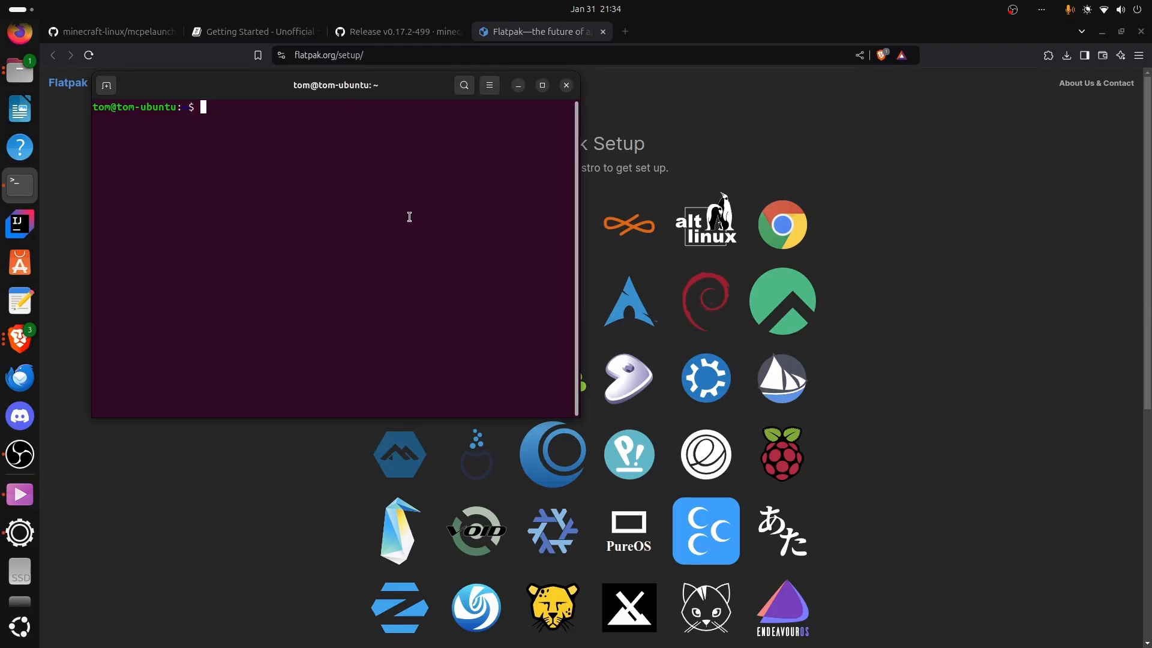
# Install flatpak and the io.mrarm.mcpelauncher Flatpak from Flathub, then run the launcher
pyautogui.write('sudo apt install flatpak')
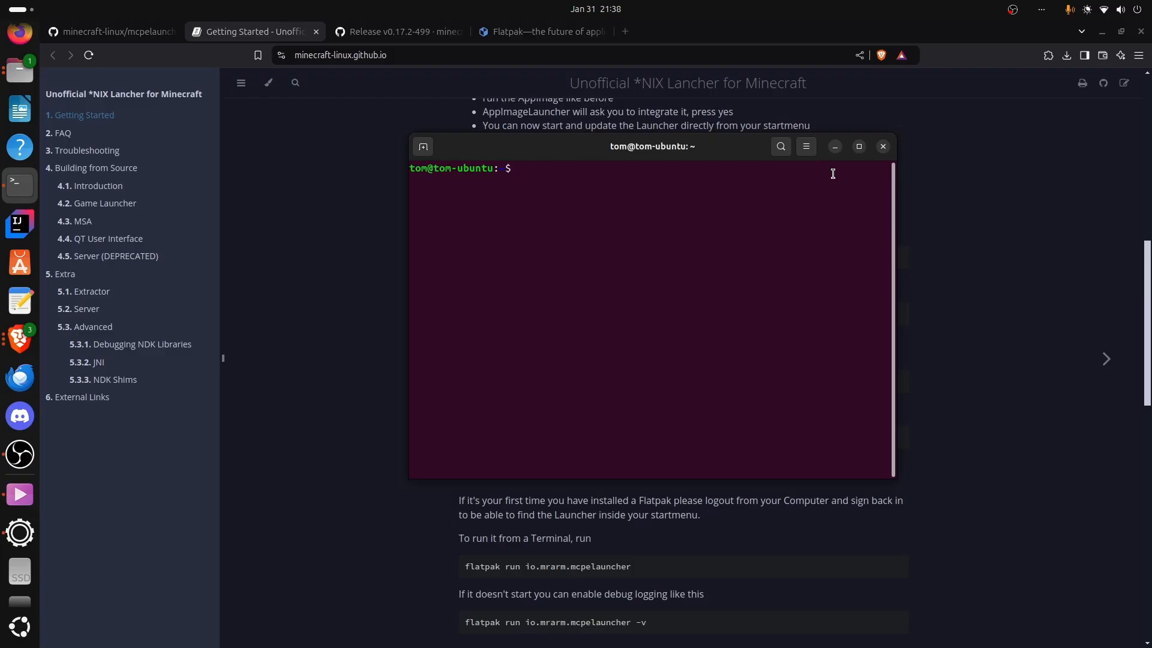
pyautogui.write('flatpak install --user flathub io.mrarm.mcpelauncher')
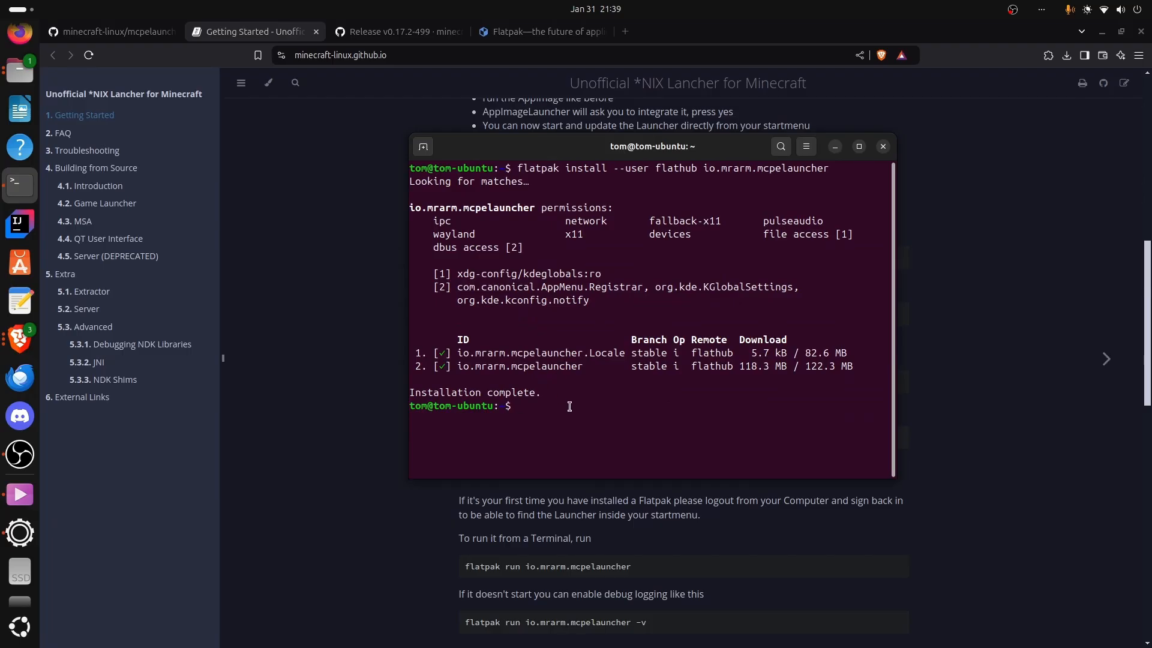
pyautogui.write('flatpak run io.mrarm.mcpelauncher')
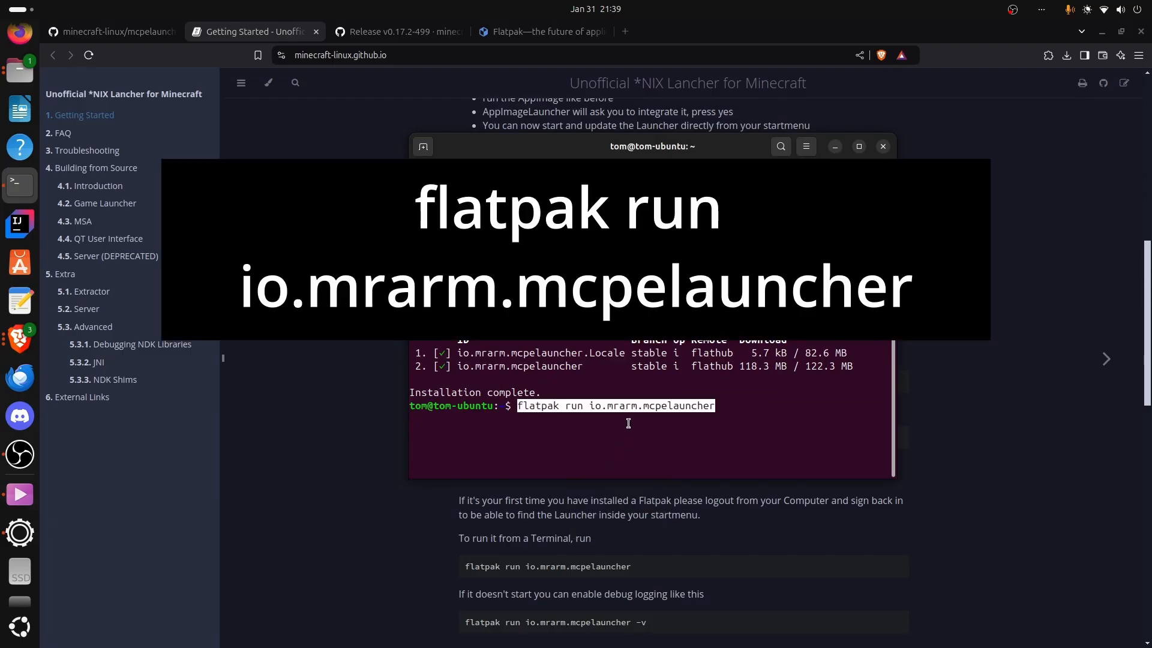
pyautogui.press('Return')
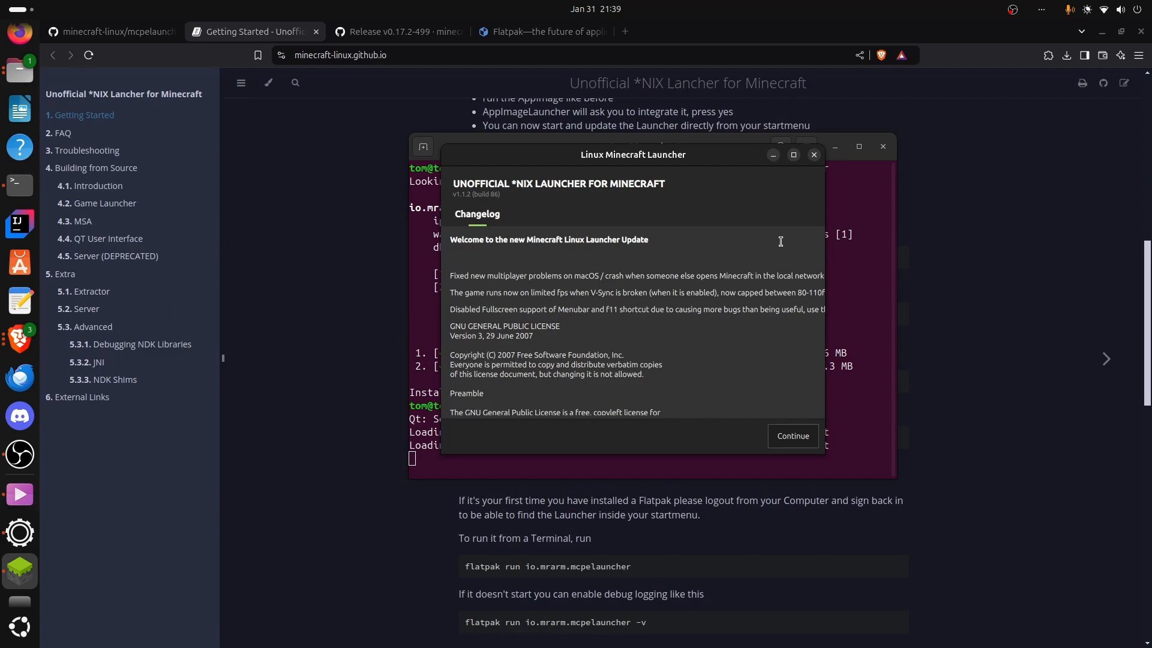
pyautogui.moveTo(676, 269)
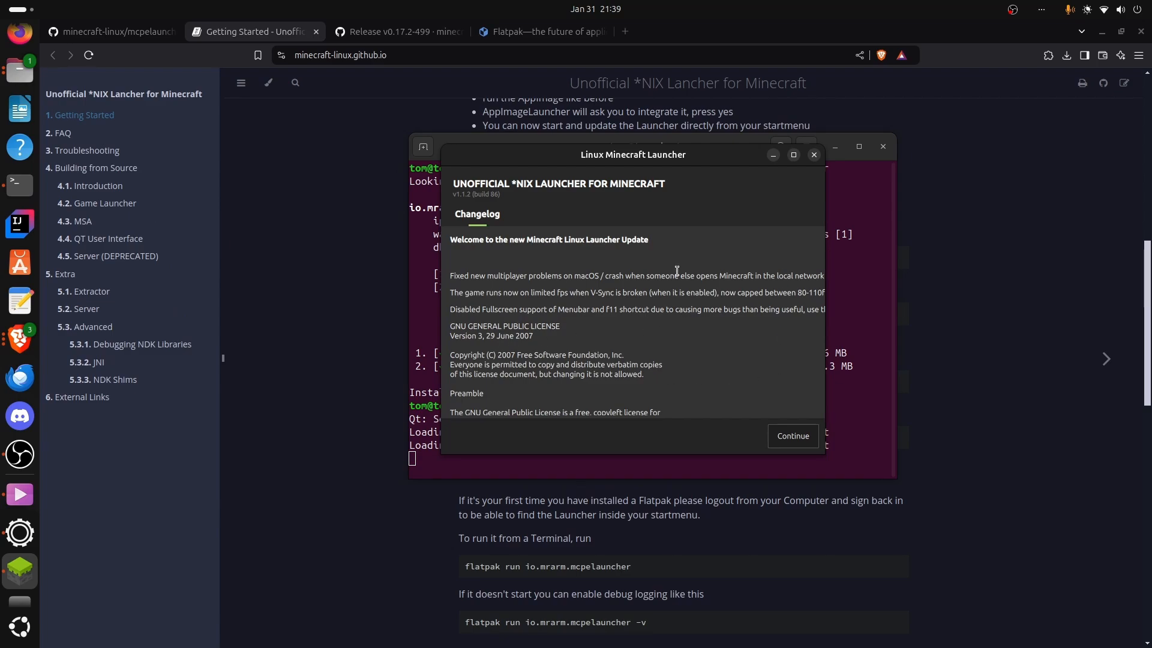
# Dismiss the changelog and complete Google sign-in without an encryption password
pyautogui.click(792, 435)
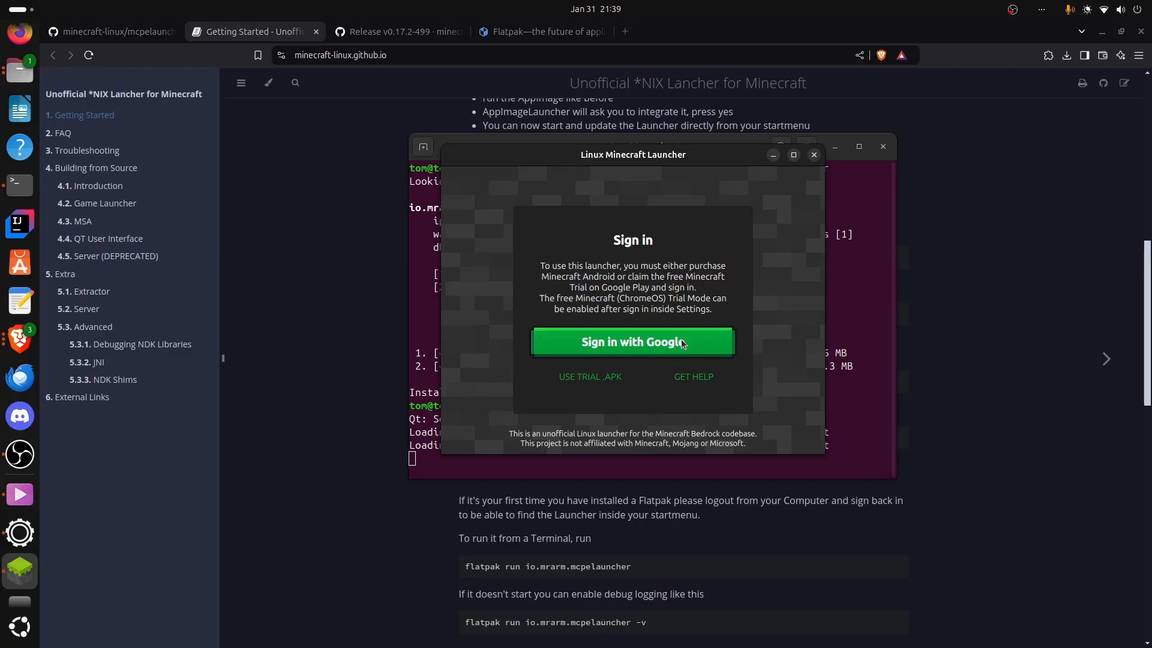
pyautogui.moveTo(675, 343)
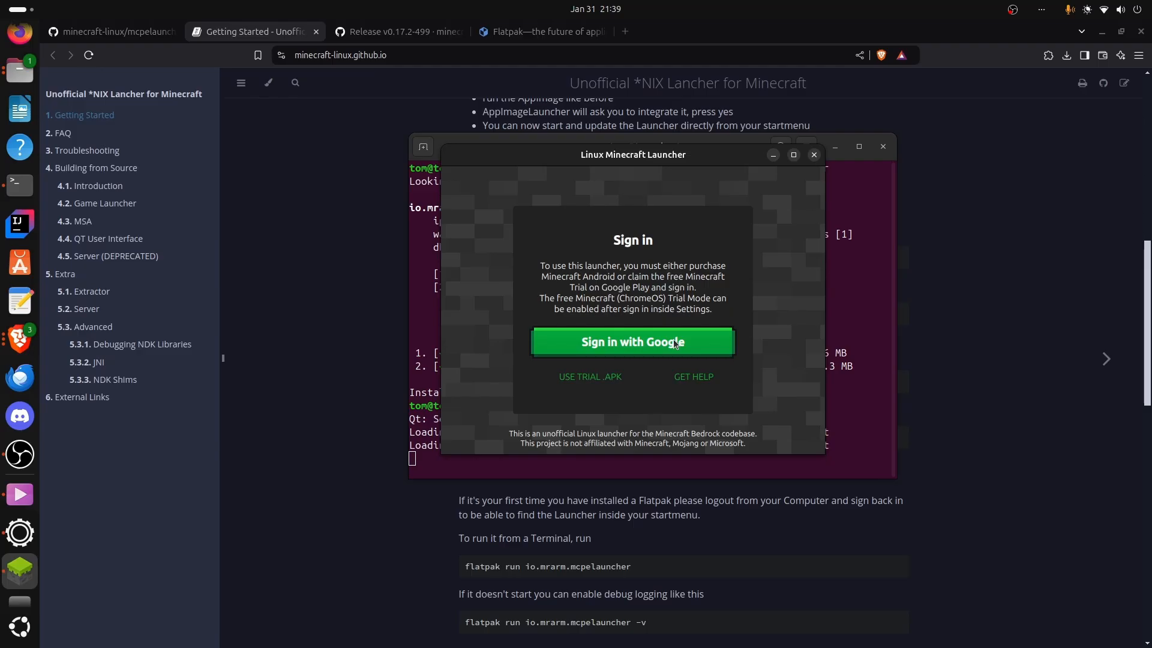
pyautogui.click(631, 342)
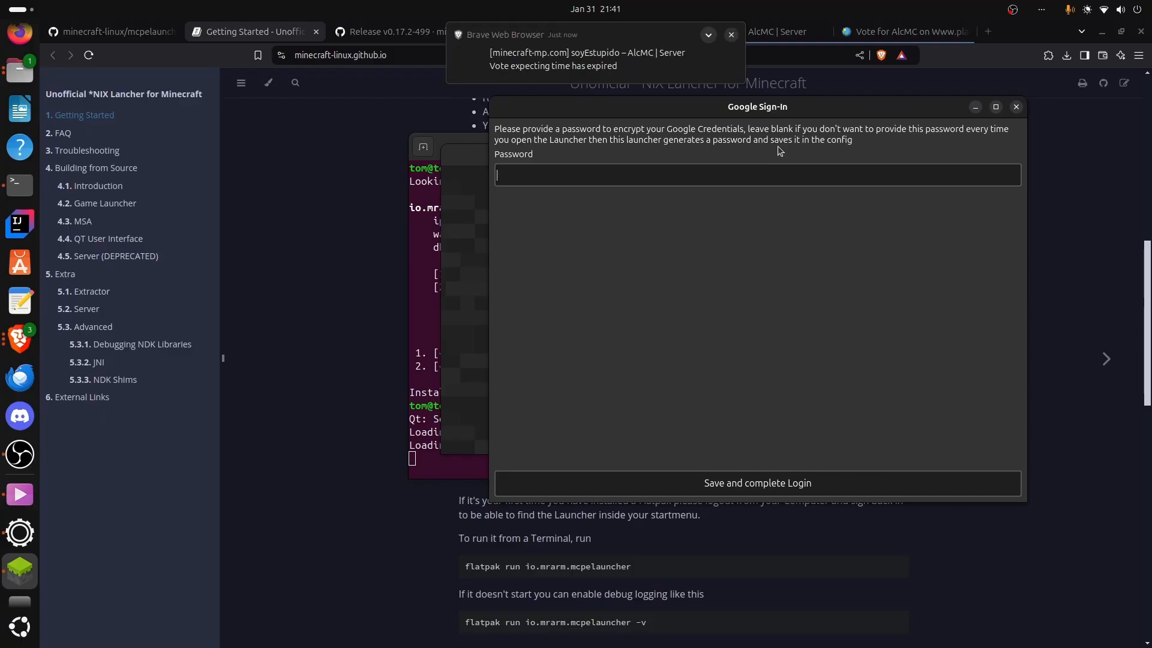
pyautogui.moveTo(678, 478)
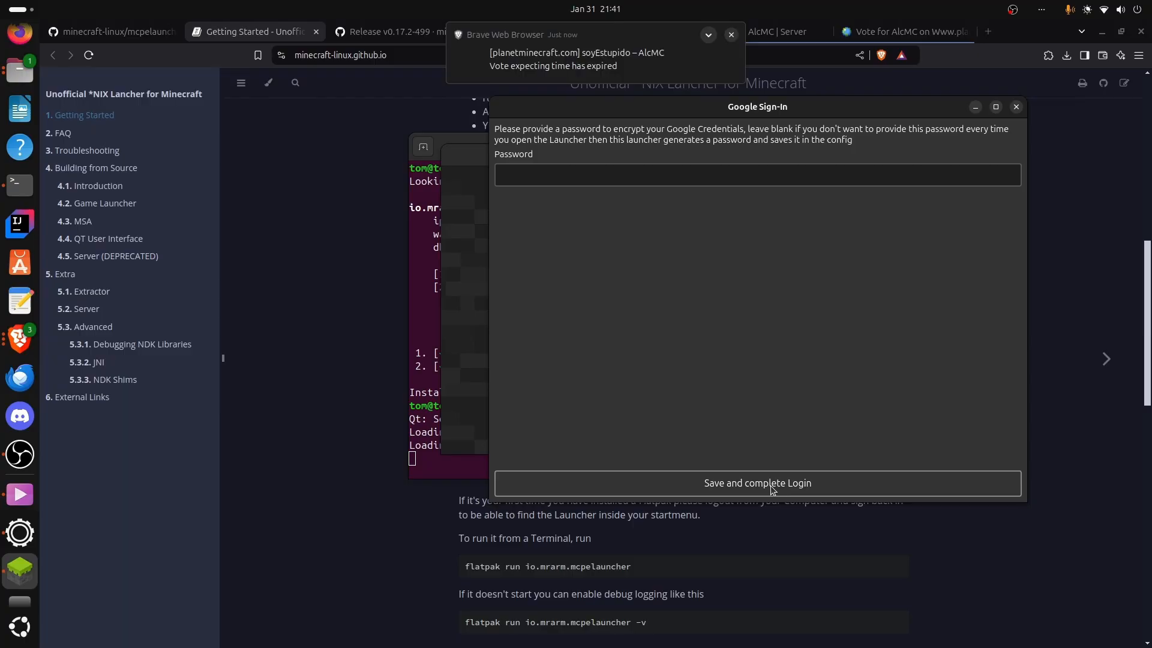
pyautogui.click(756, 482)
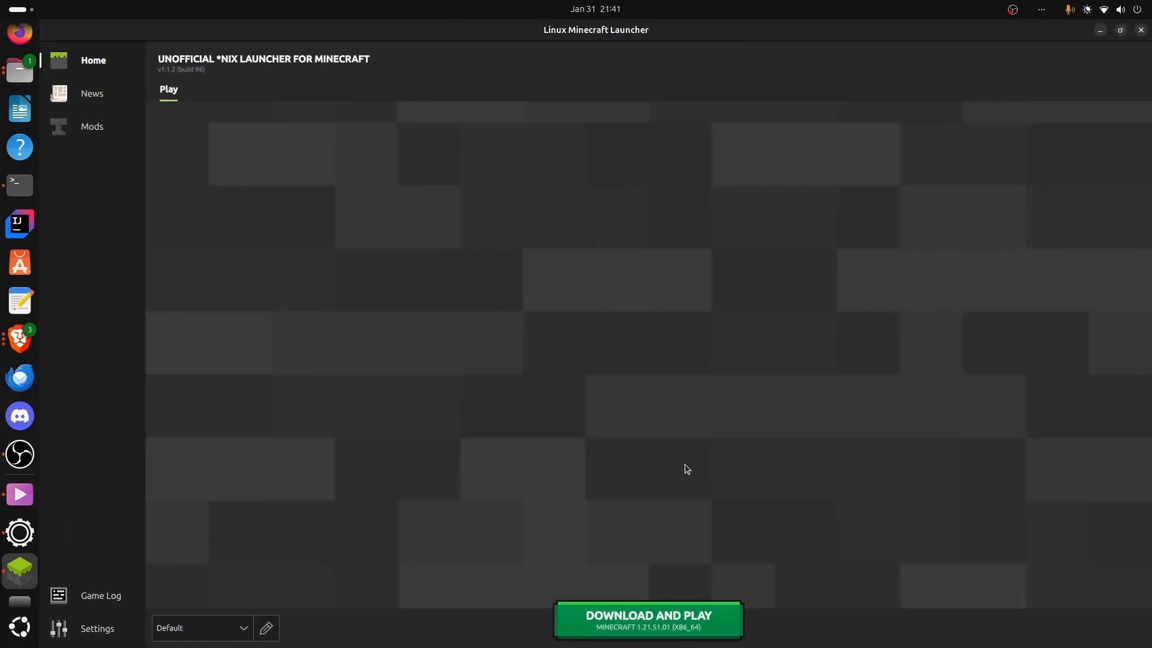
pyautogui.moveTo(472, 559)
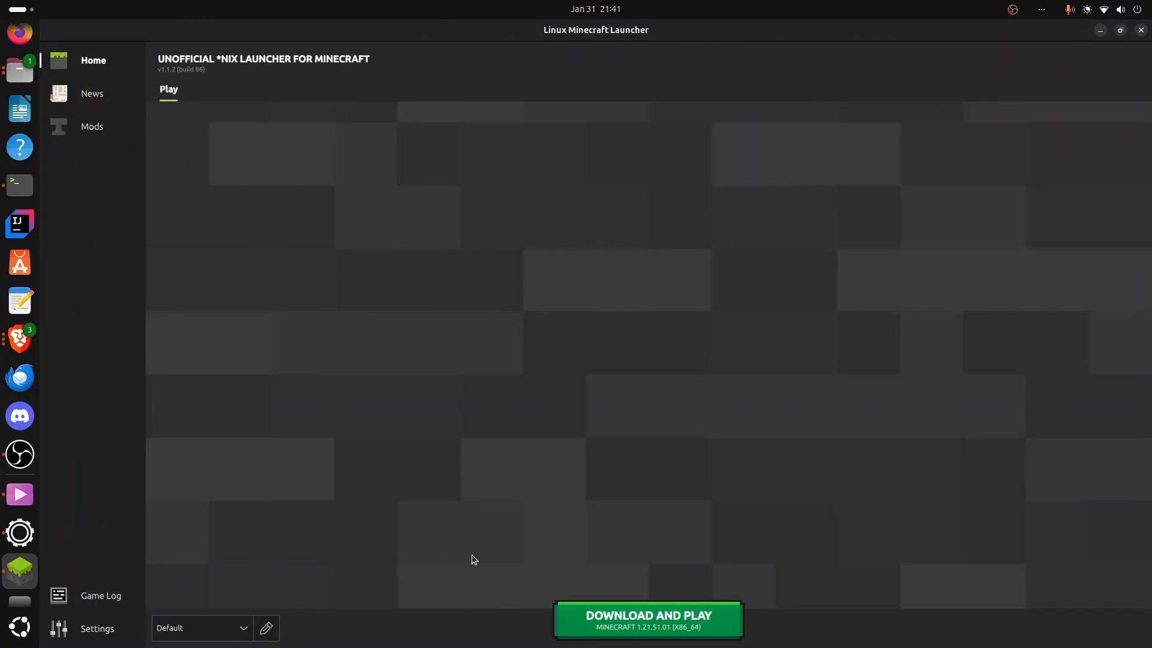
pyautogui.moveTo(550, 547)
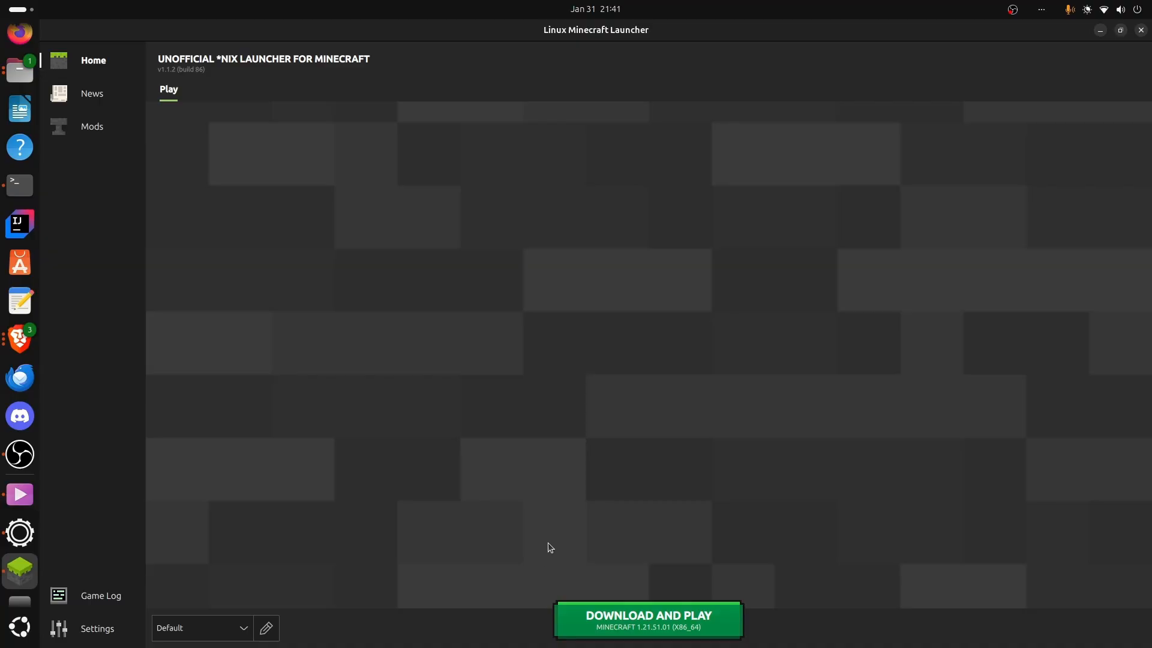
pyautogui.moveTo(325, 558)
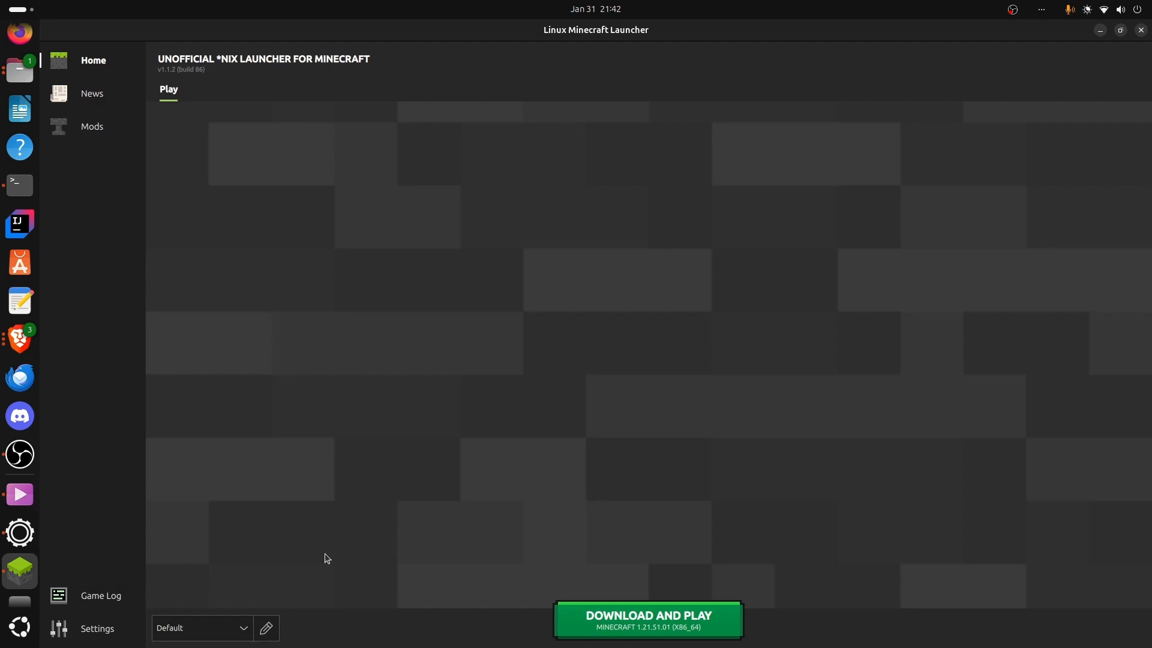
# Save the Default profile on the latest 1.21.51.01 version and start Download and Play
pyautogui.click(266, 628)
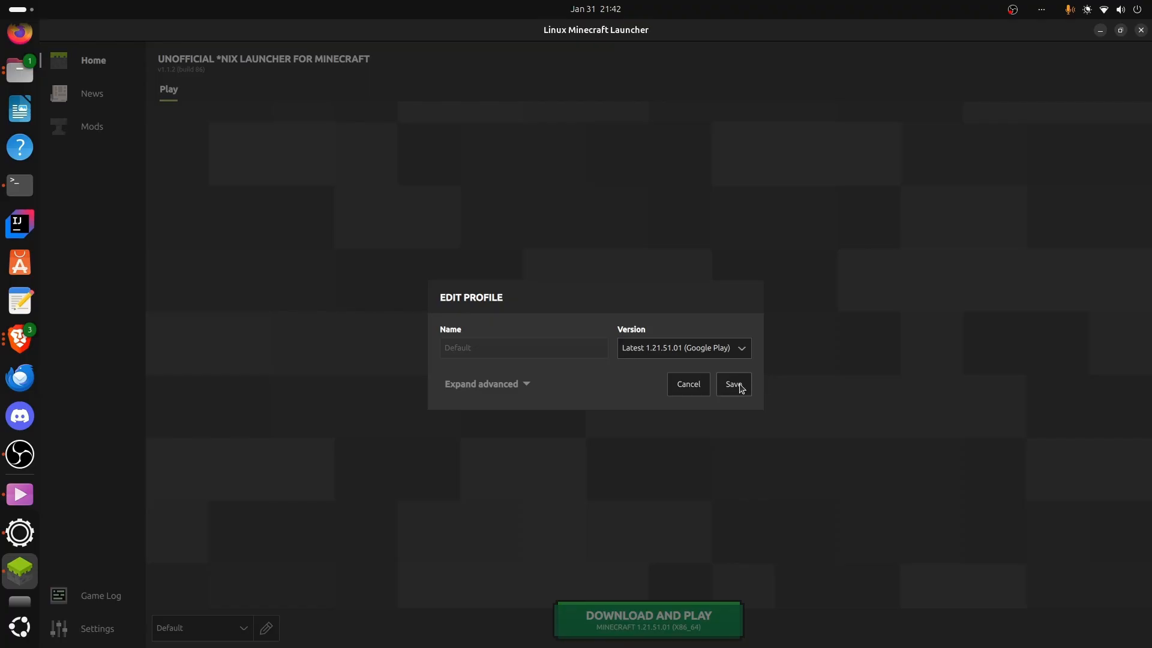
pyautogui.click(732, 384)
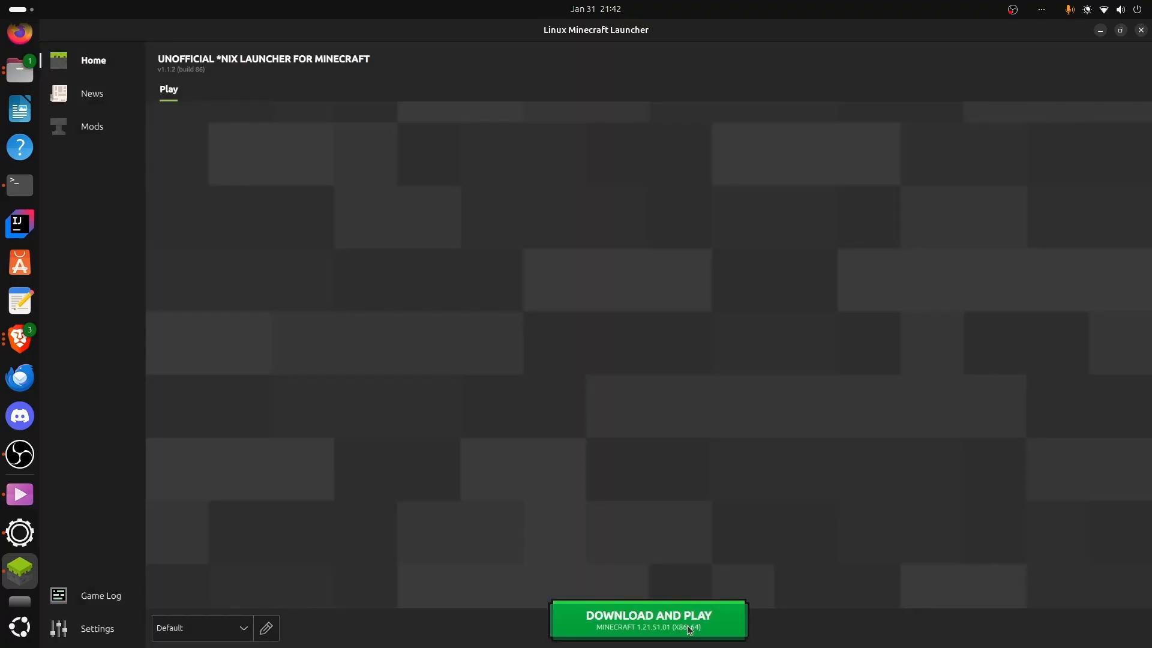
pyautogui.click(647, 620)
pyautogui.write('minec')
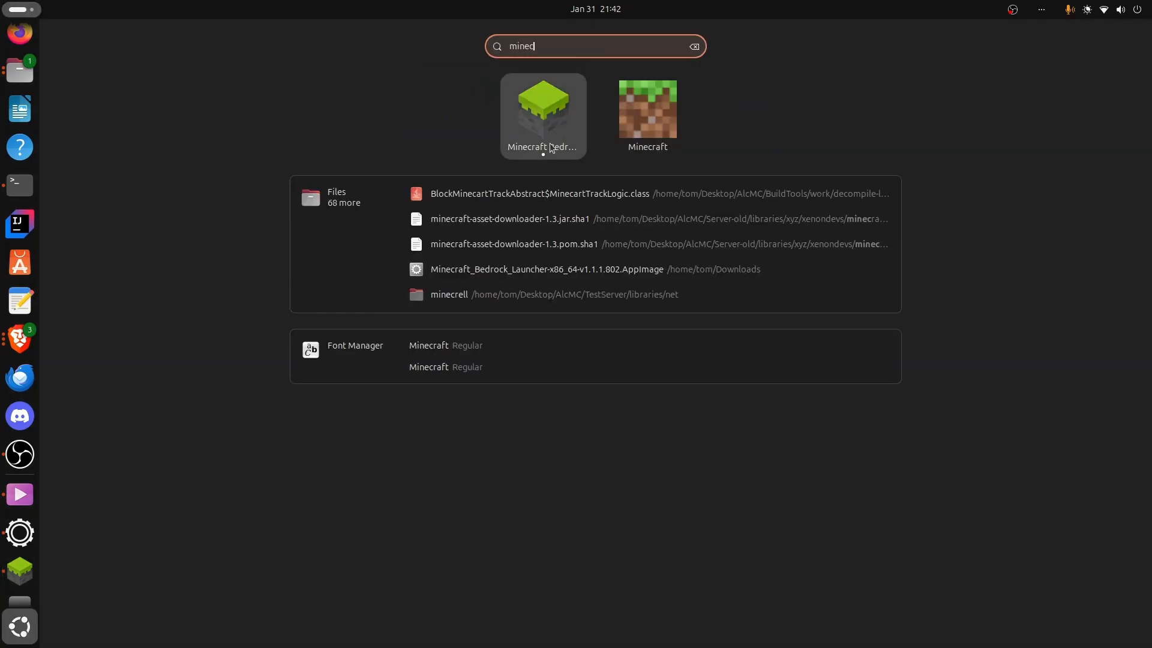
pyautogui.moveTo(614, 129)
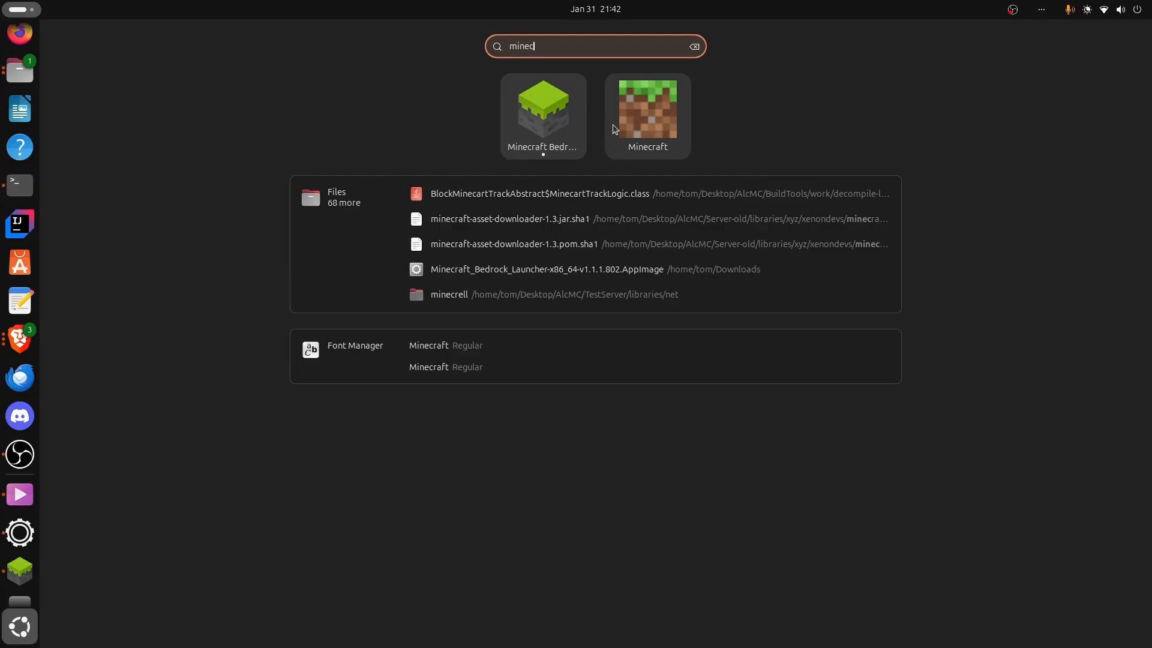
# Launch the Minecraft Bedrock launcher from the 'minecraft' app search results
pyautogui.click(647, 108)
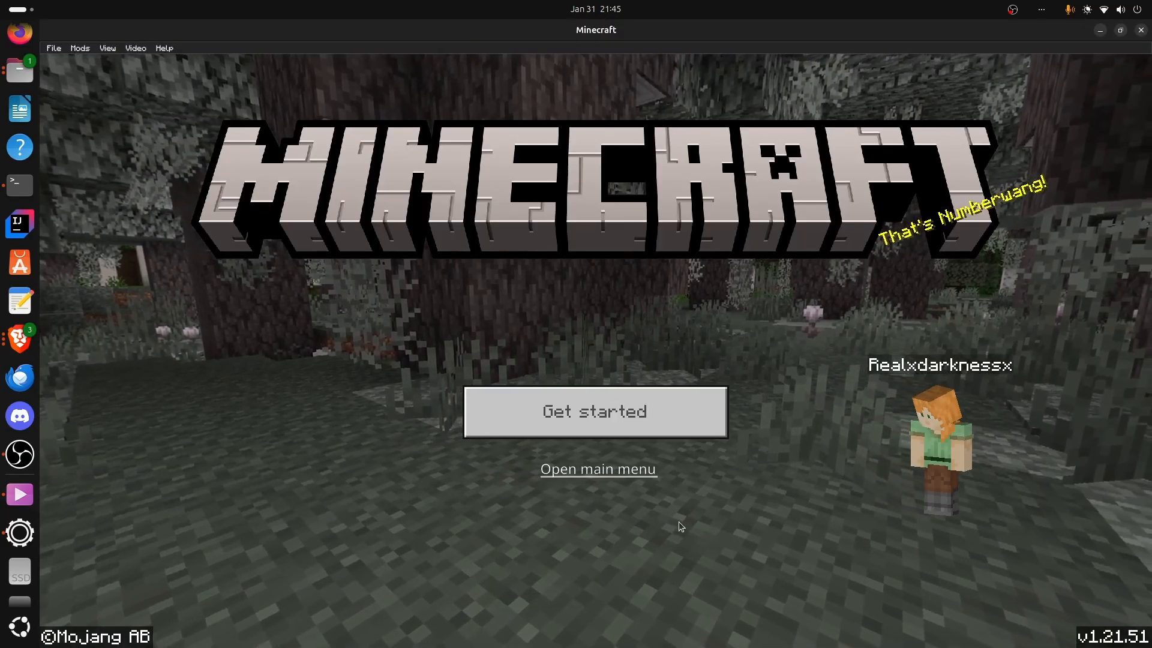
# Get past the External Storage warning and online play notice to join the AlcMC server
pyautogui.click(595, 410)
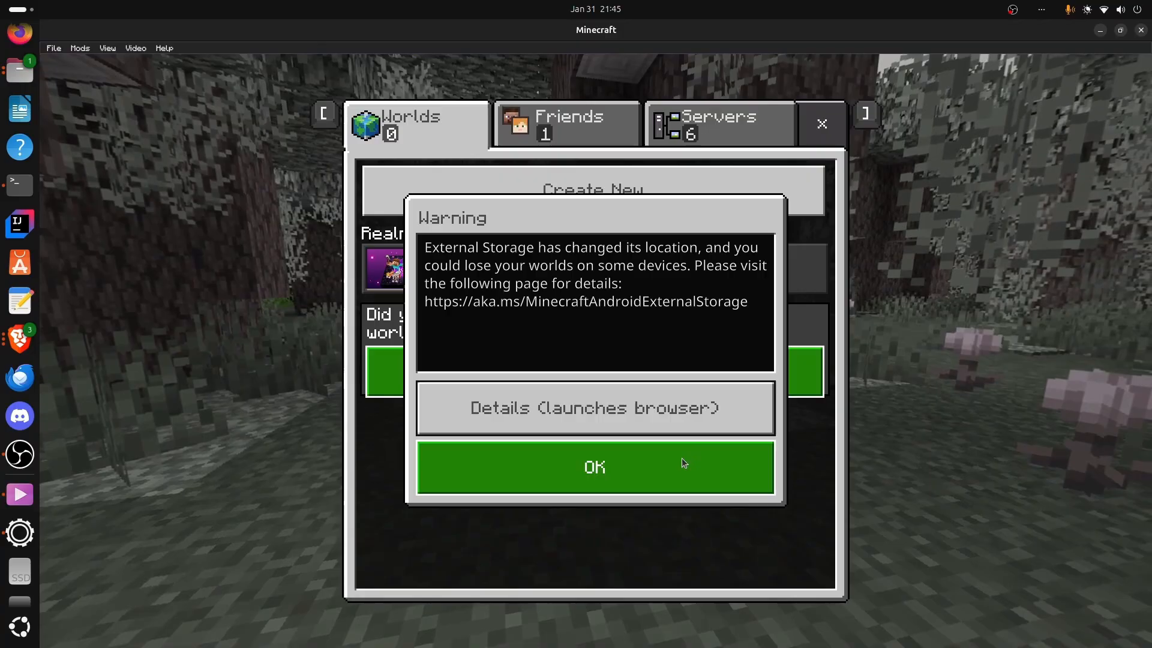
pyautogui.click(593, 468)
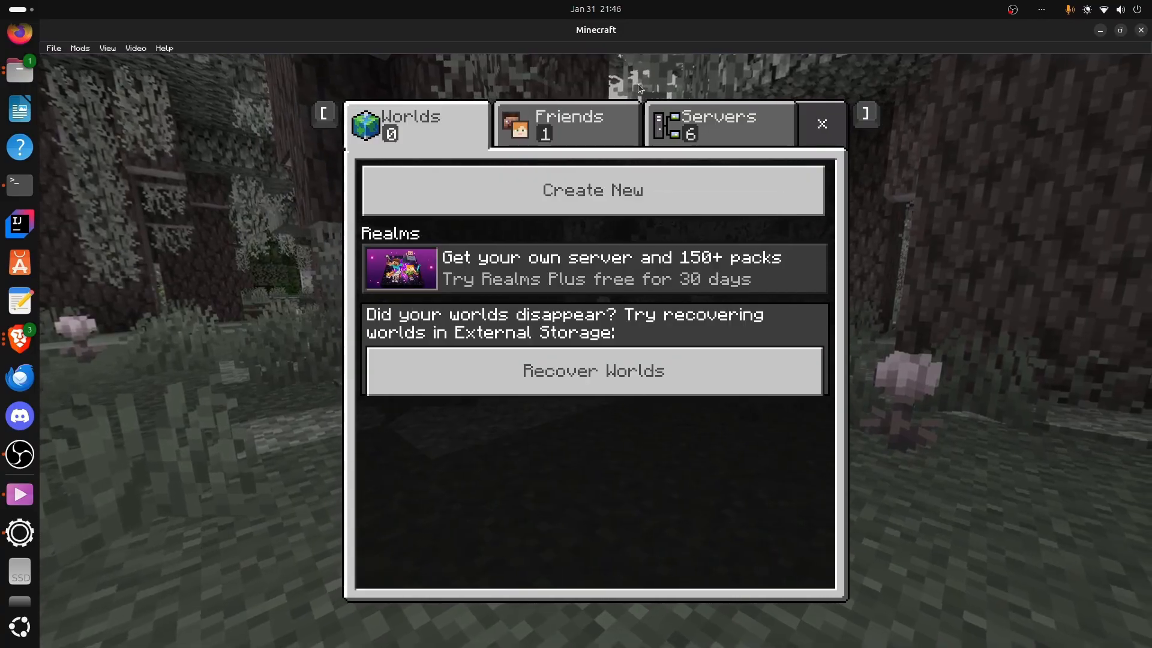
pyautogui.click(566, 124)
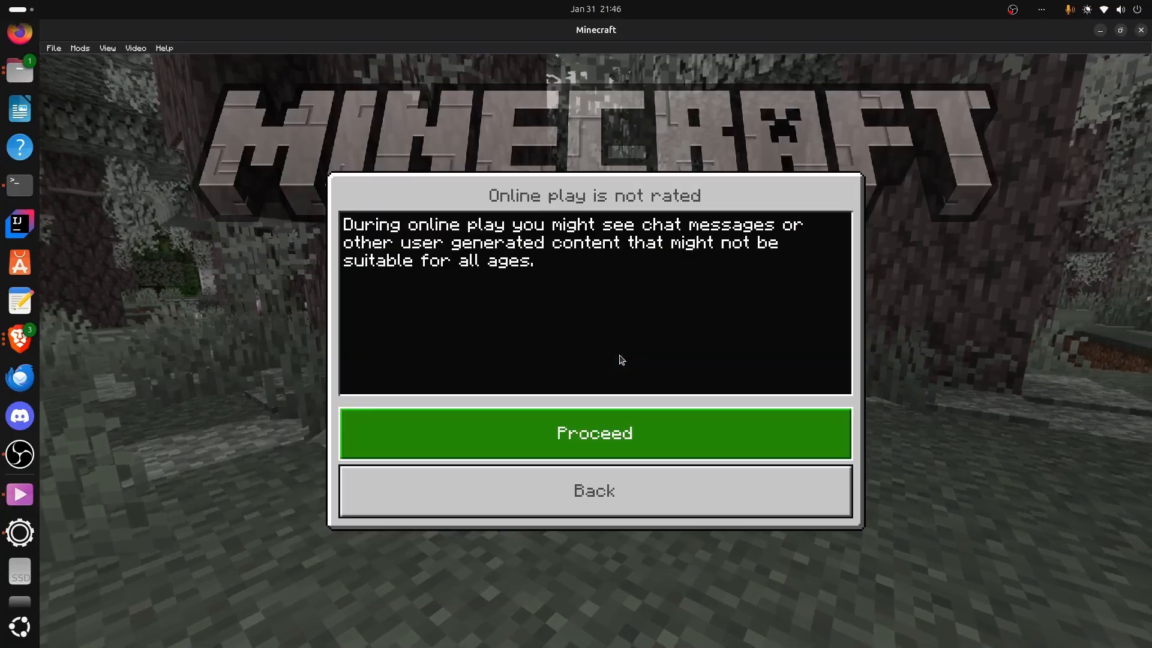
pyautogui.click(593, 433)
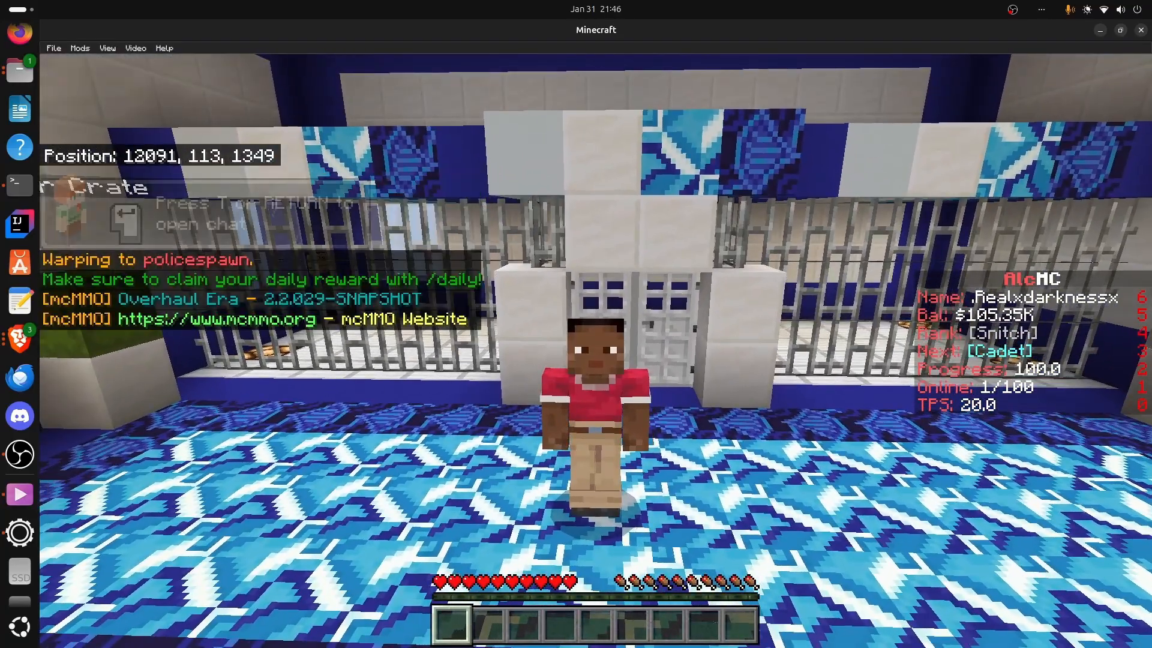